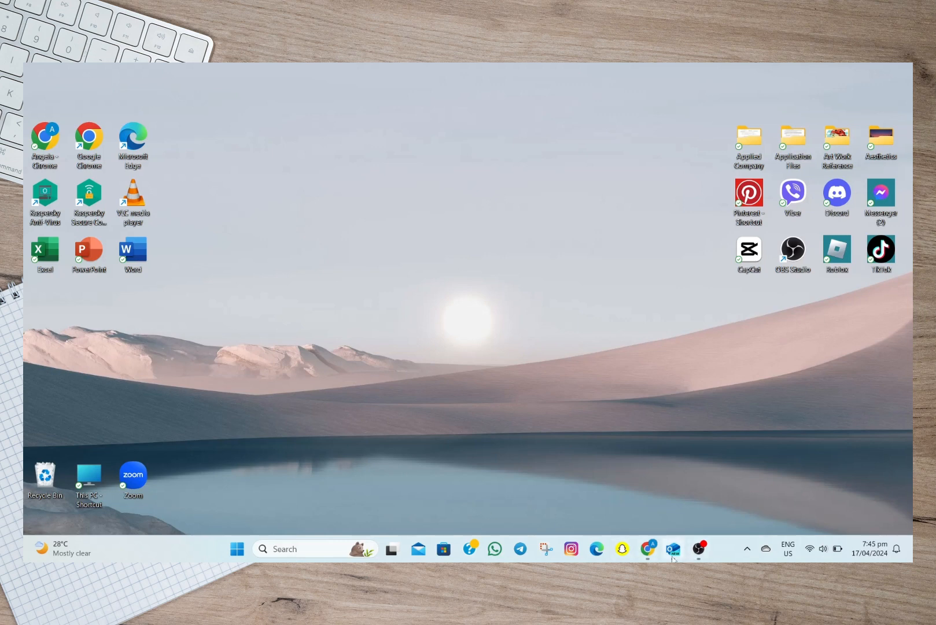
Launch Outlook from the taskbar, landing on the Sent Items folder.
left_click(673, 549)
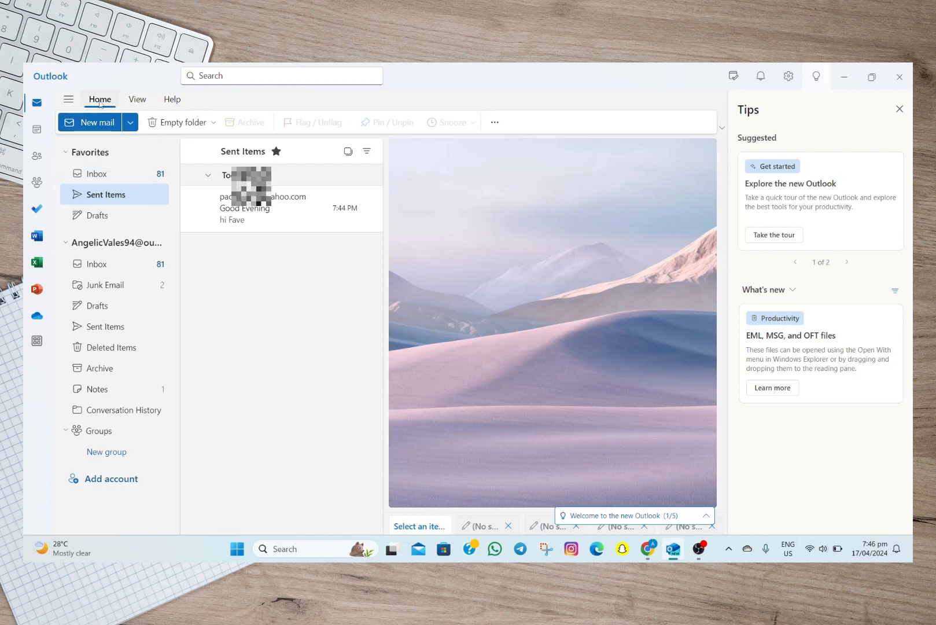
mouse_move(92, 121)
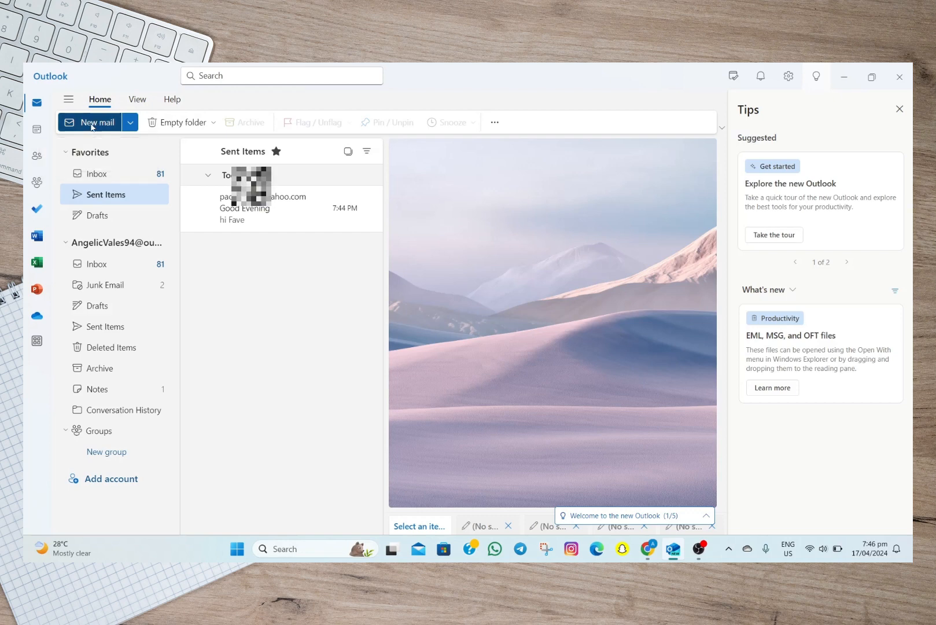
Start a new mail draft and attach the sent Good Evening email as an item.
left_click(90, 122)
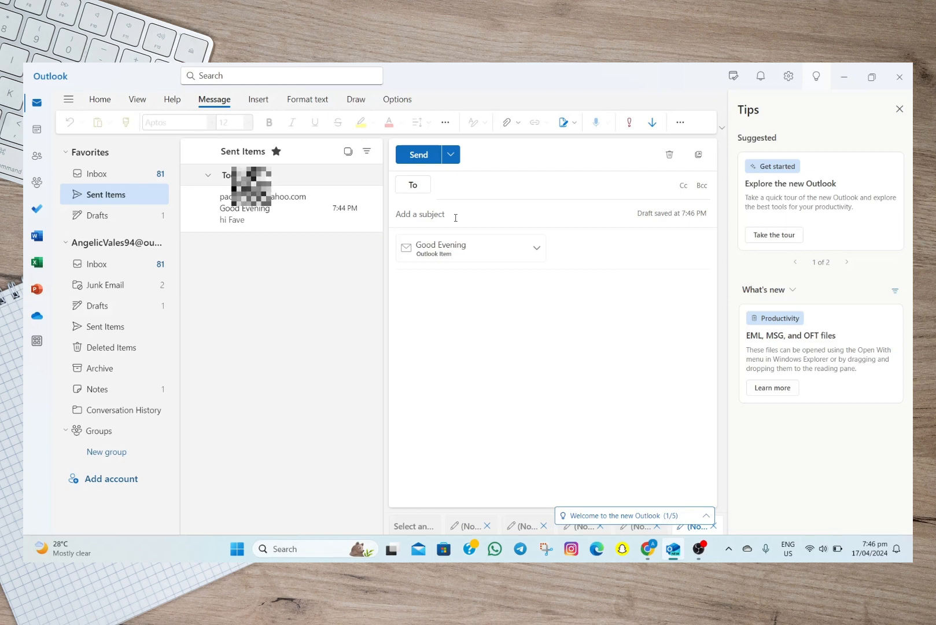
Enter subject 'Sample' and body 'Hi check the attached email.', then minimise Outlook to the desktop.
type("Sampl")
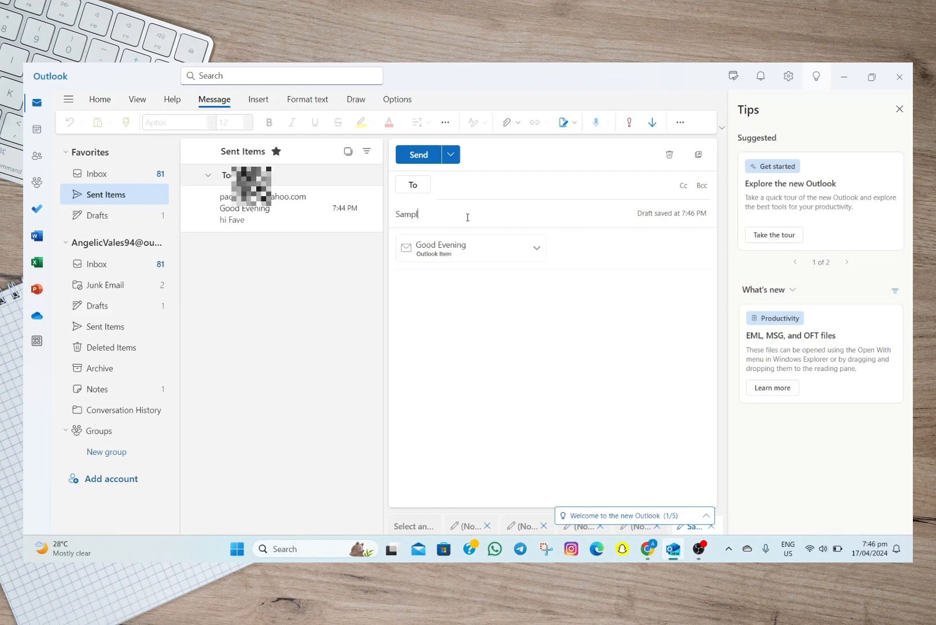
type("Hi c")
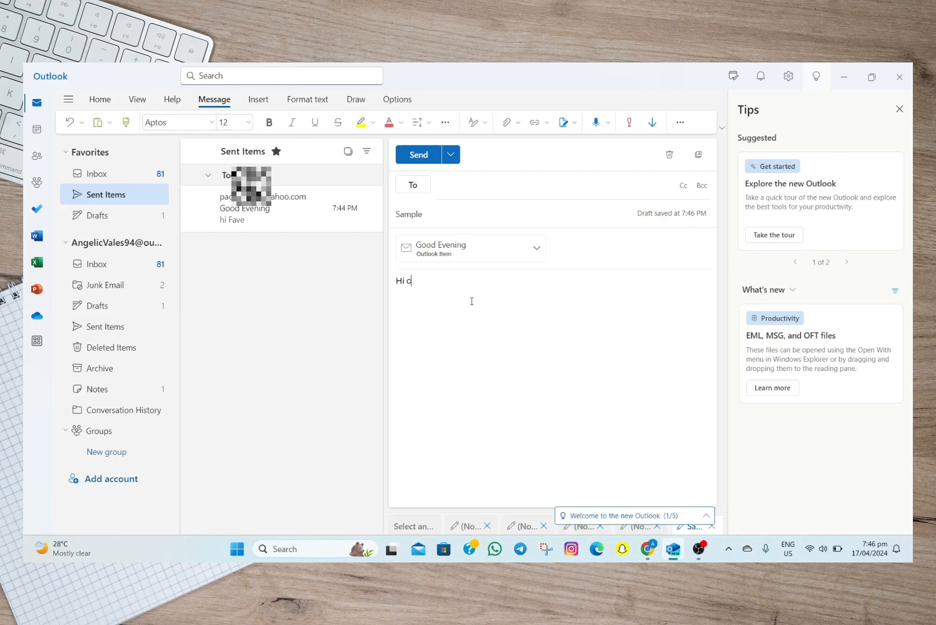
type("heck thi")
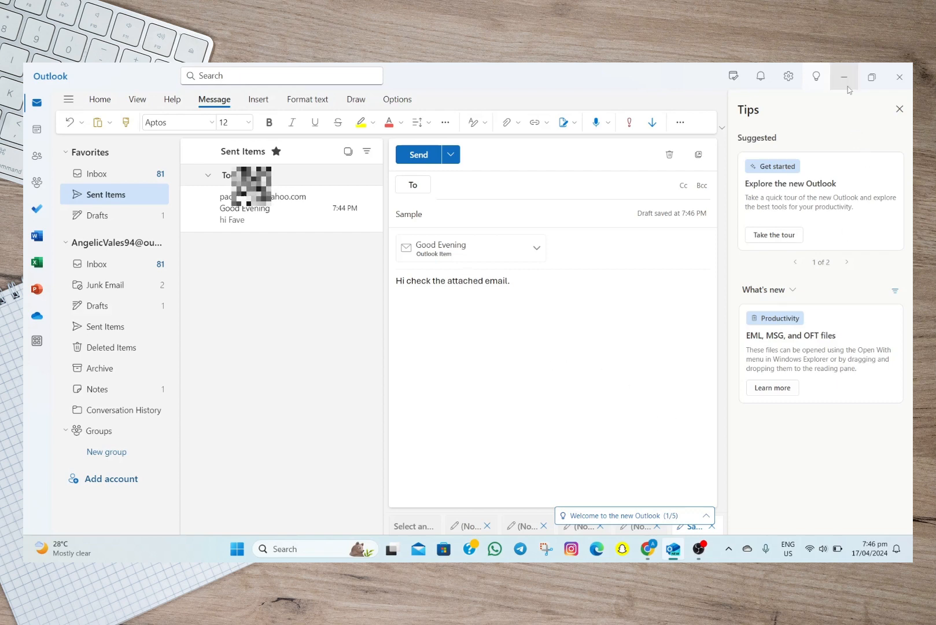
left_click(843, 76)
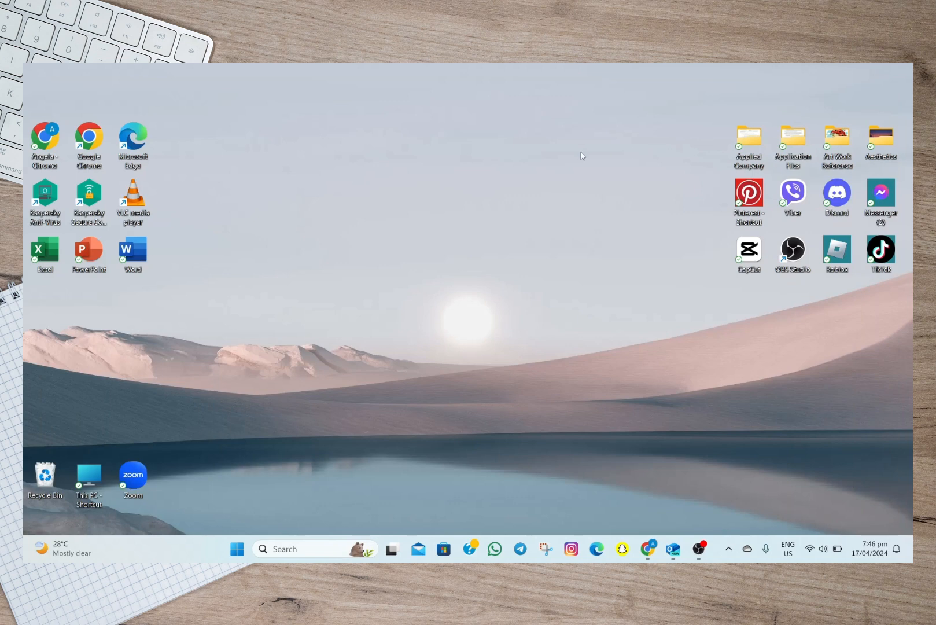